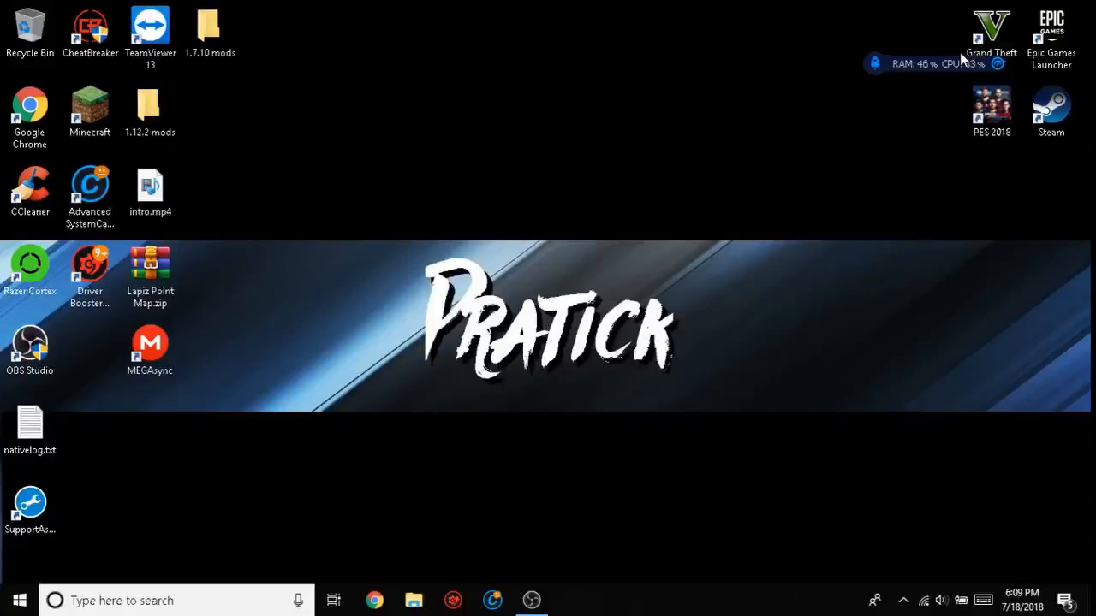
# Launch Chrome and open the Chrome Web Store from Apps to look up 'Tube buddy'
pyautogui.click(991, 30)
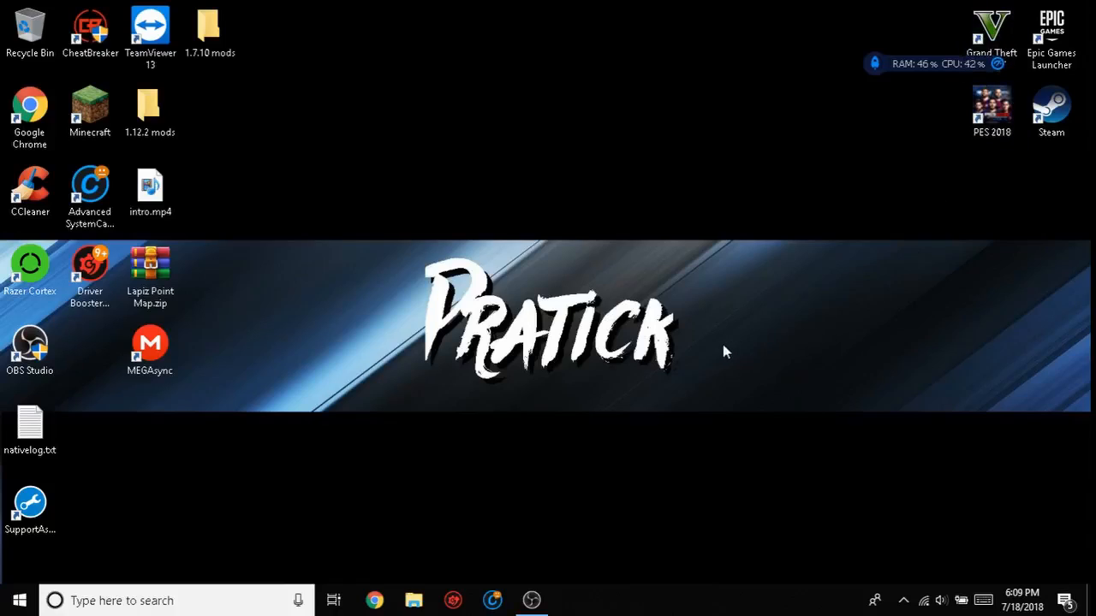
pyautogui.moveTo(676, 385)
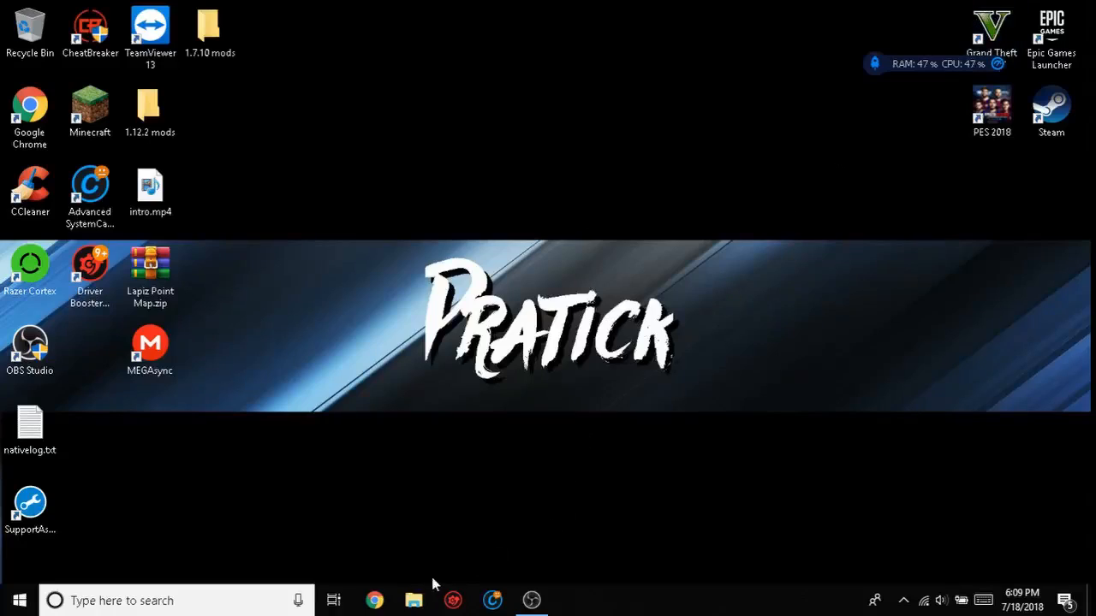
pyautogui.moveTo(802, 289)
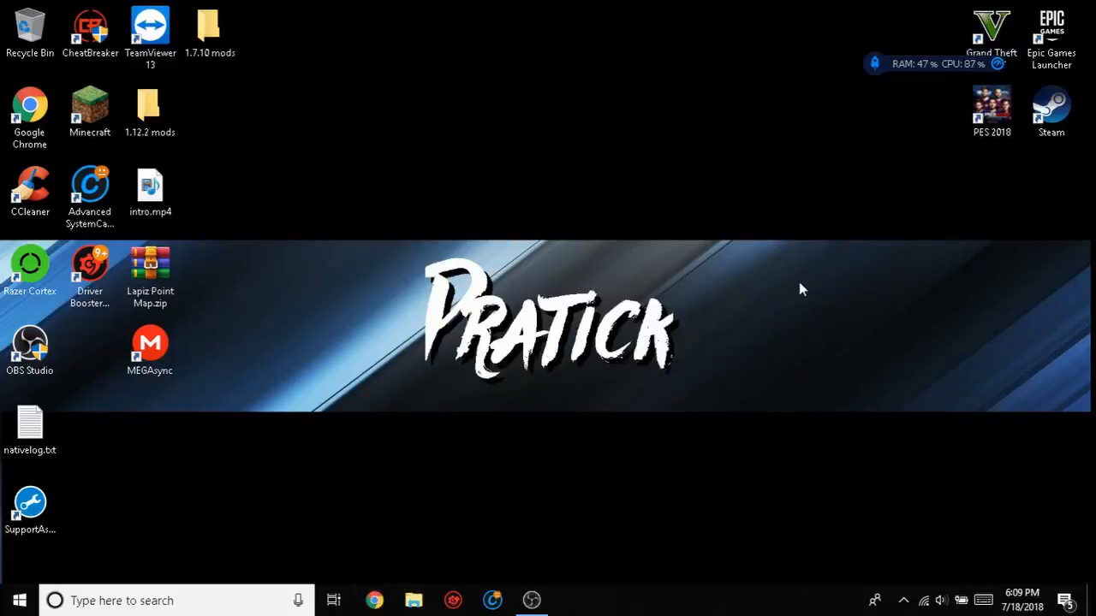
pyautogui.click(375, 600)
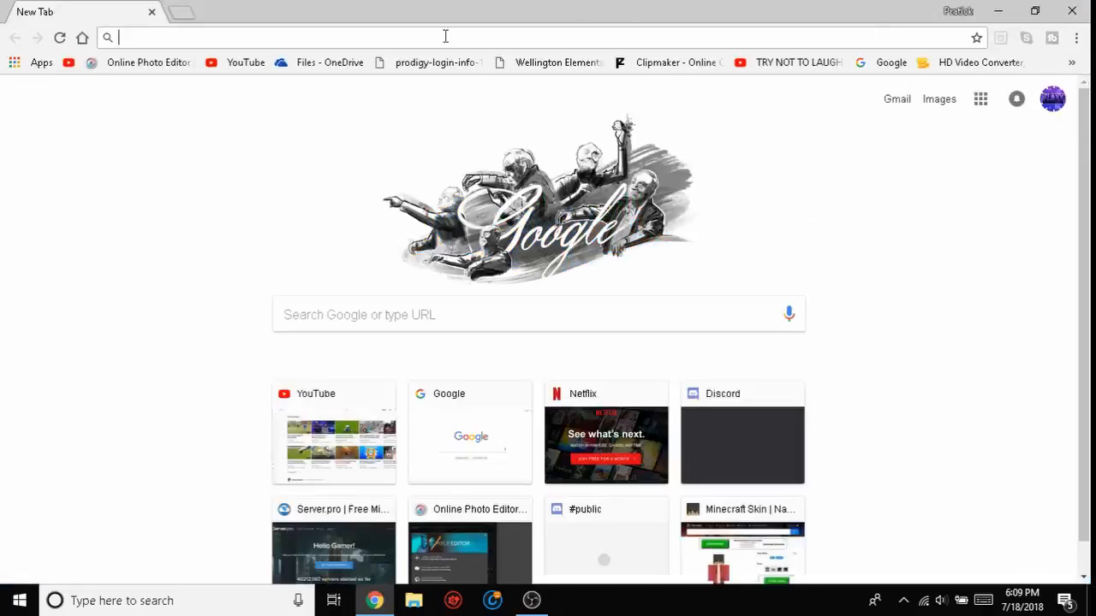
pyautogui.click(41, 61)
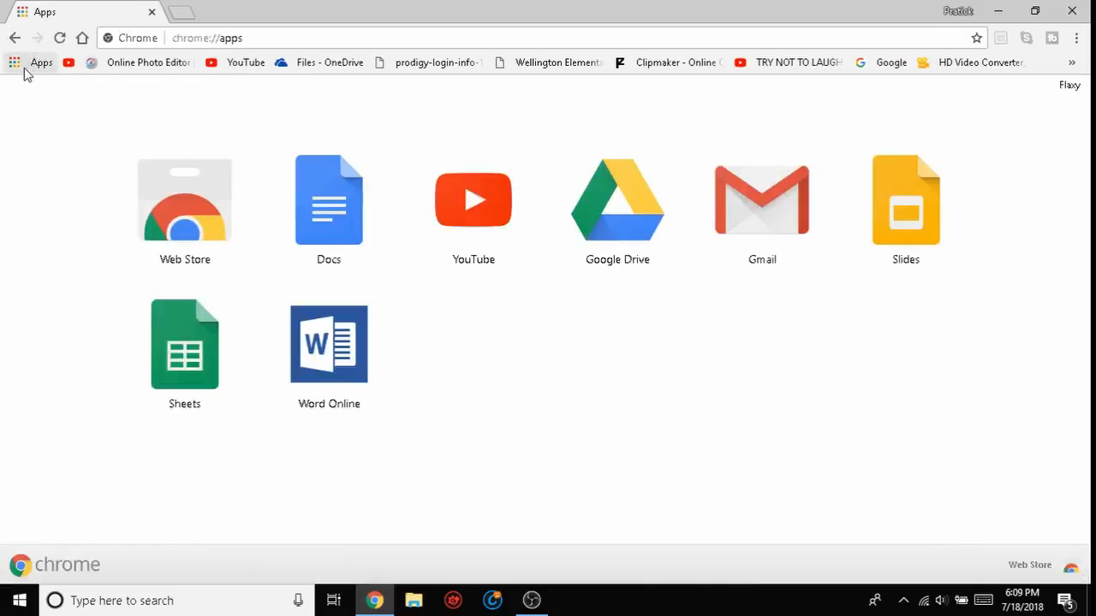
pyautogui.click(184, 201)
pyautogui.write('Tube buddy')
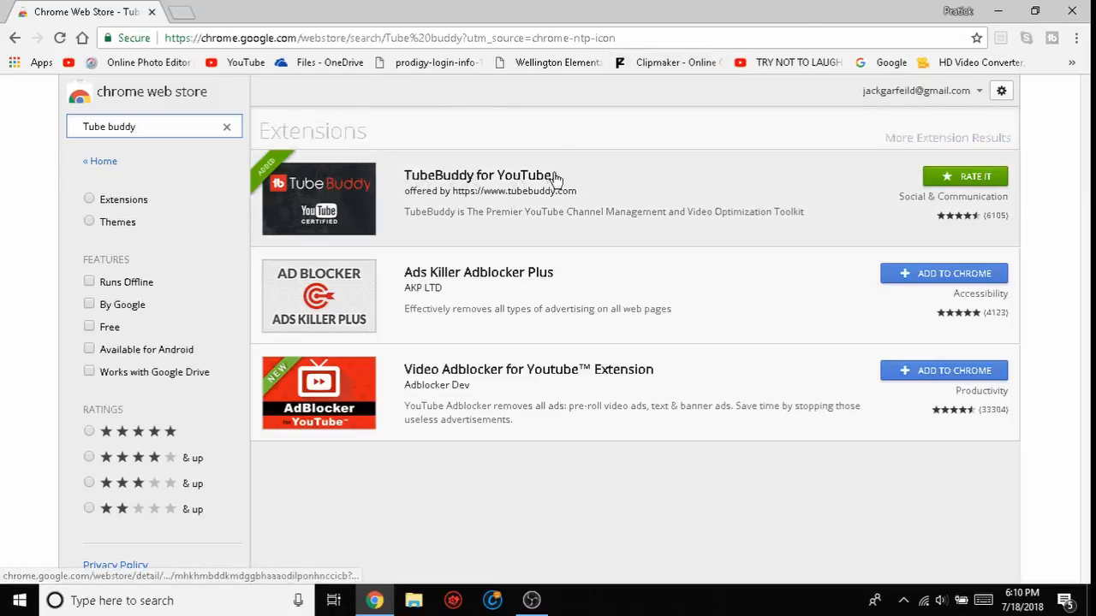
# Remove TubeBuddy from Chrome using its toolbar extension menu
pyautogui.click(1075, 38)
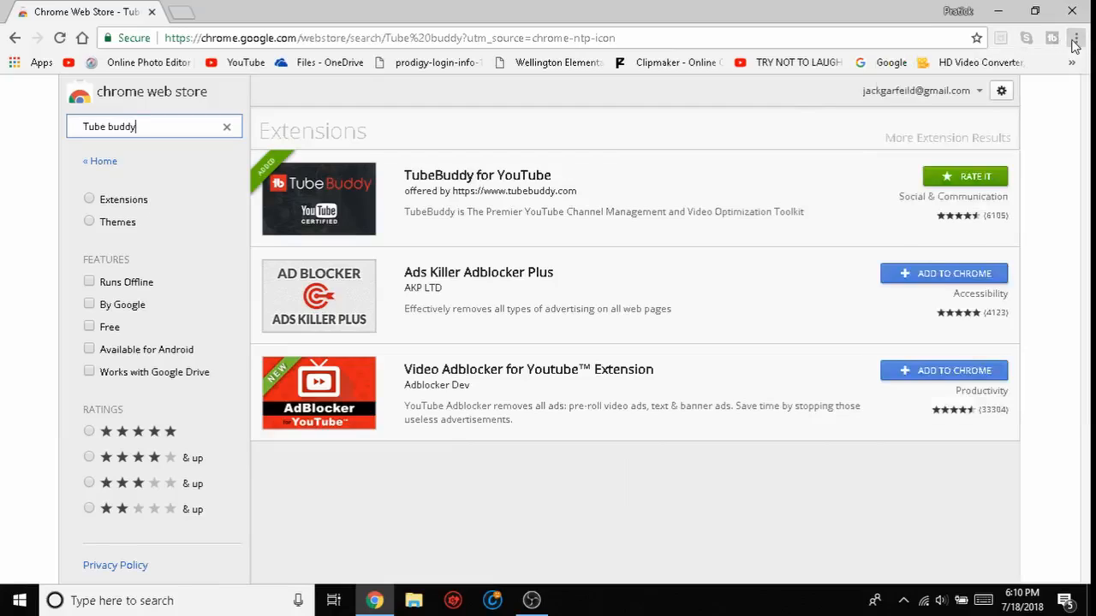
pyautogui.click(1075, 38)
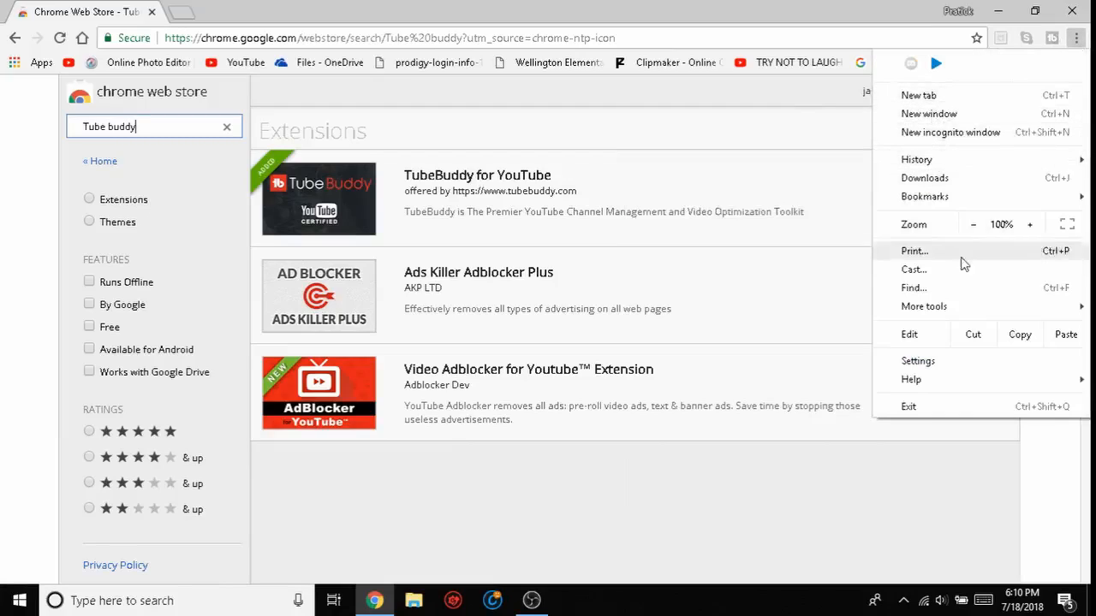
pyautogui.click(1051, 38)
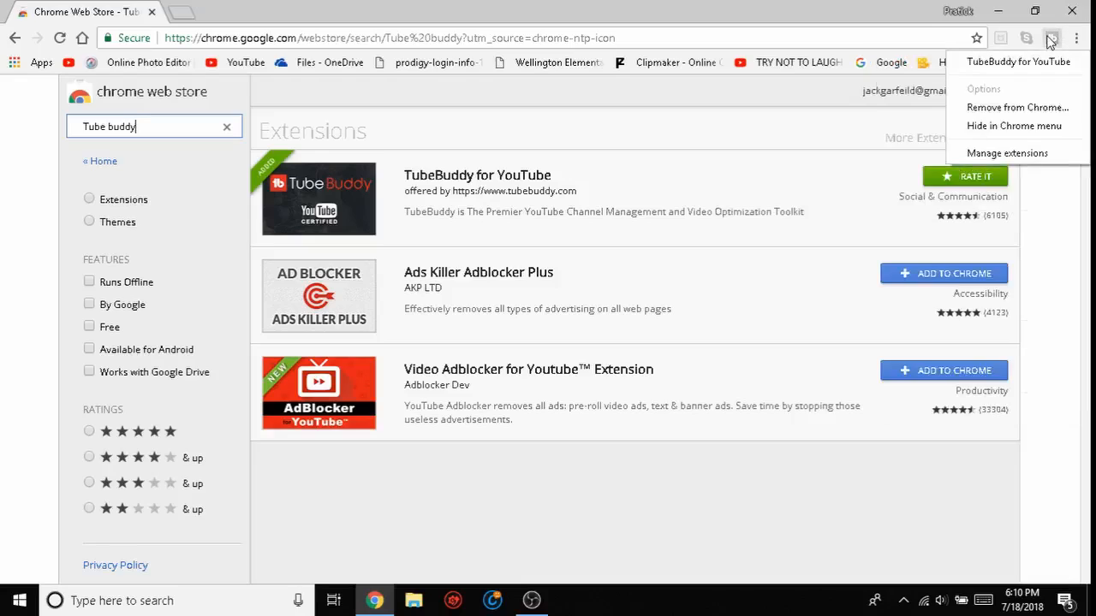
pyautogui.click(1017, 107)
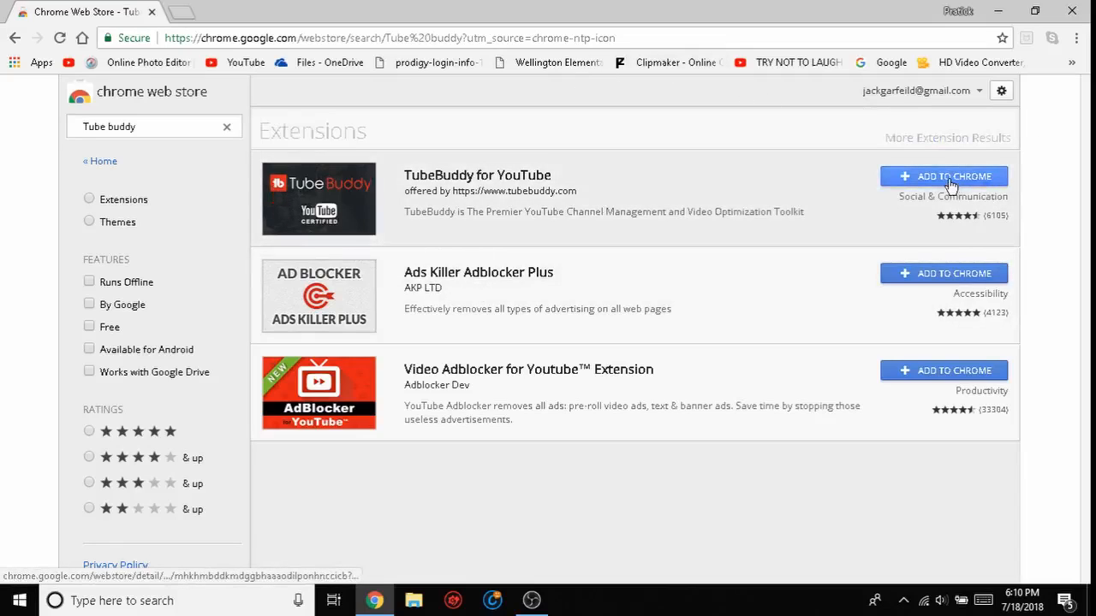
# Add TubeBuddy for YouTube to Chrome, confirm Add extension, and dismiss the added notification
pyautogui.click(943, 176)
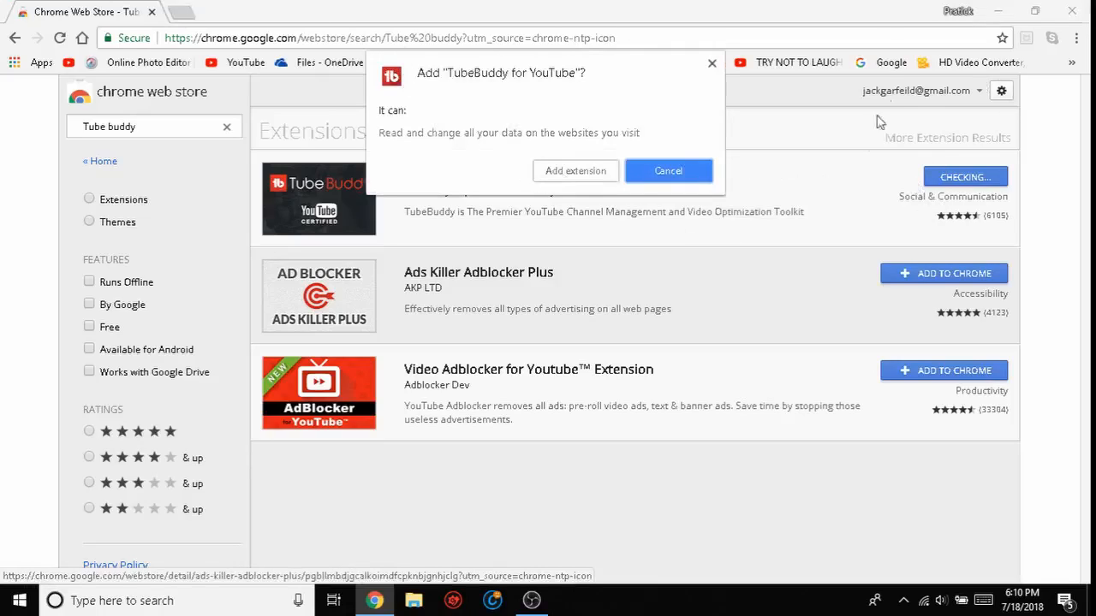
pyautogui.moveTo(428, 53)
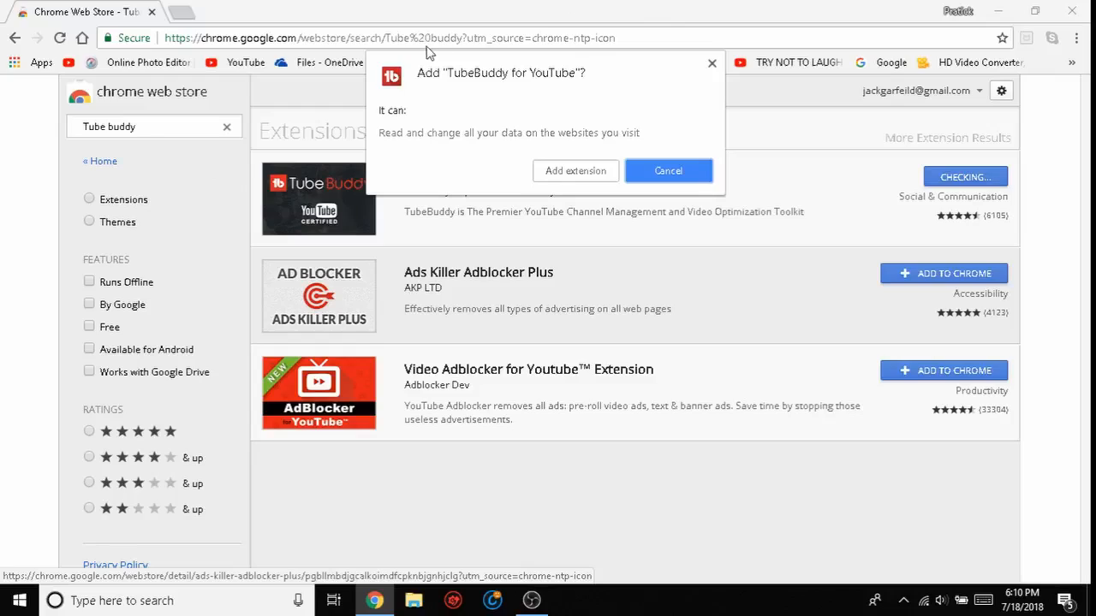
pyautogui.moveTo(385, 146)
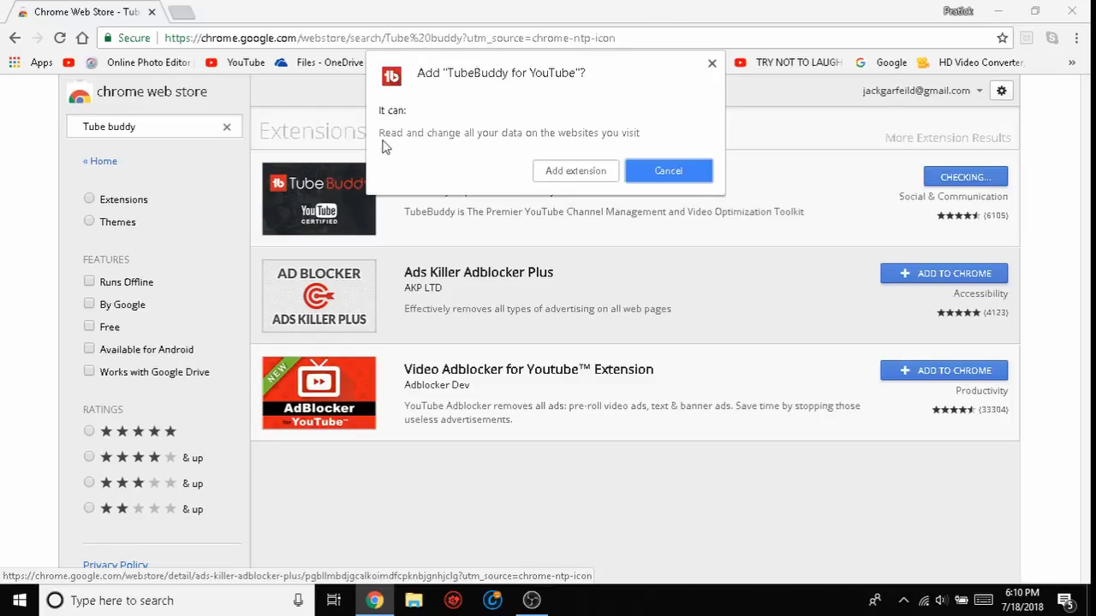
pyautogui.moveTo(530, 150)
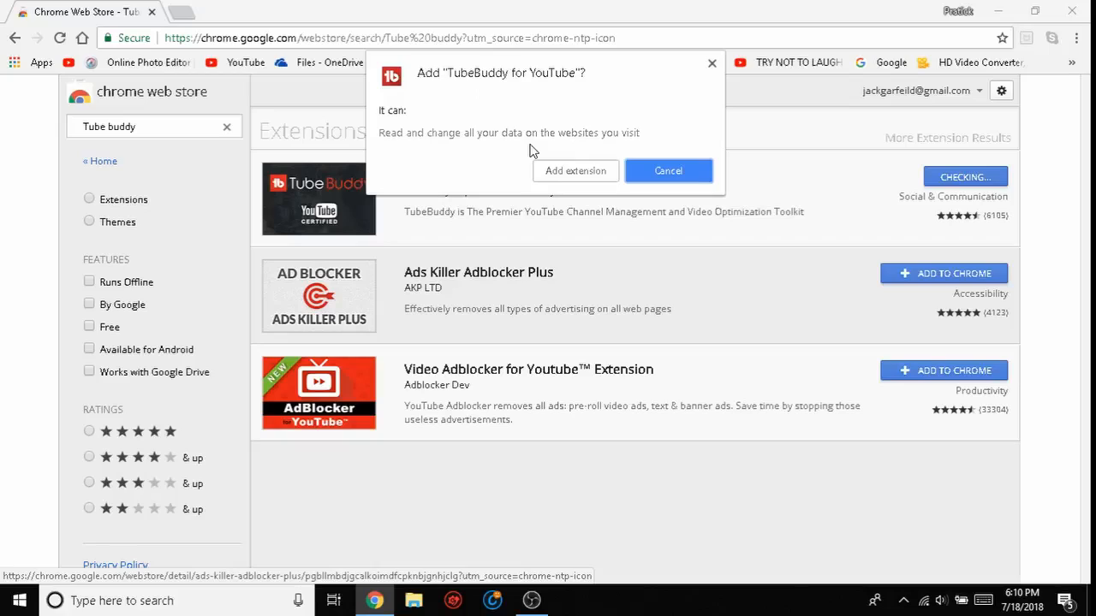
pyautogui.moveTo(591, 185)
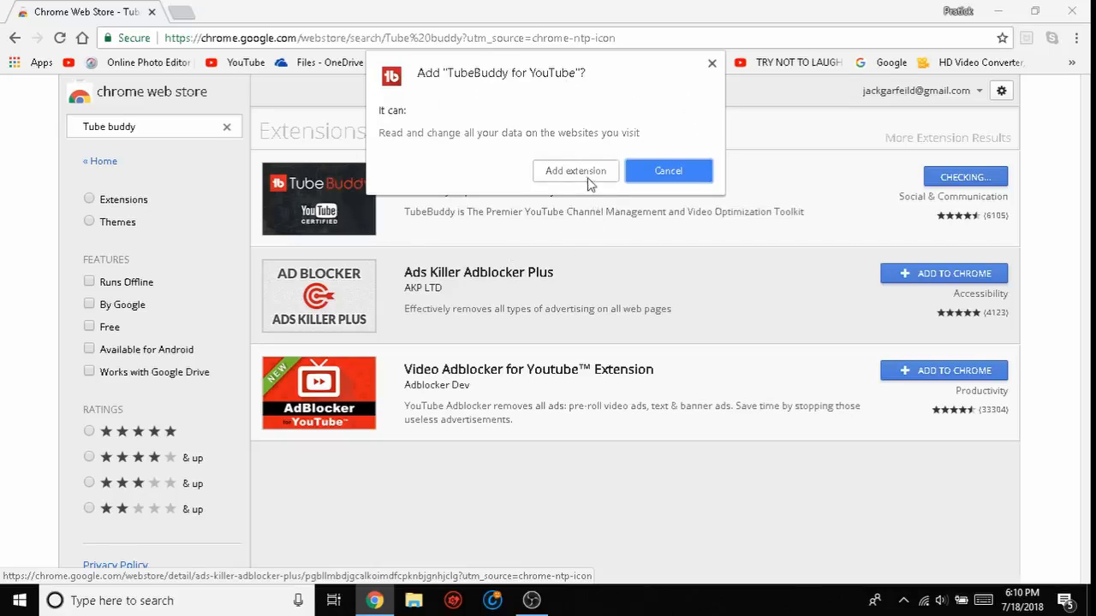
pyautogui.click(668, 171)
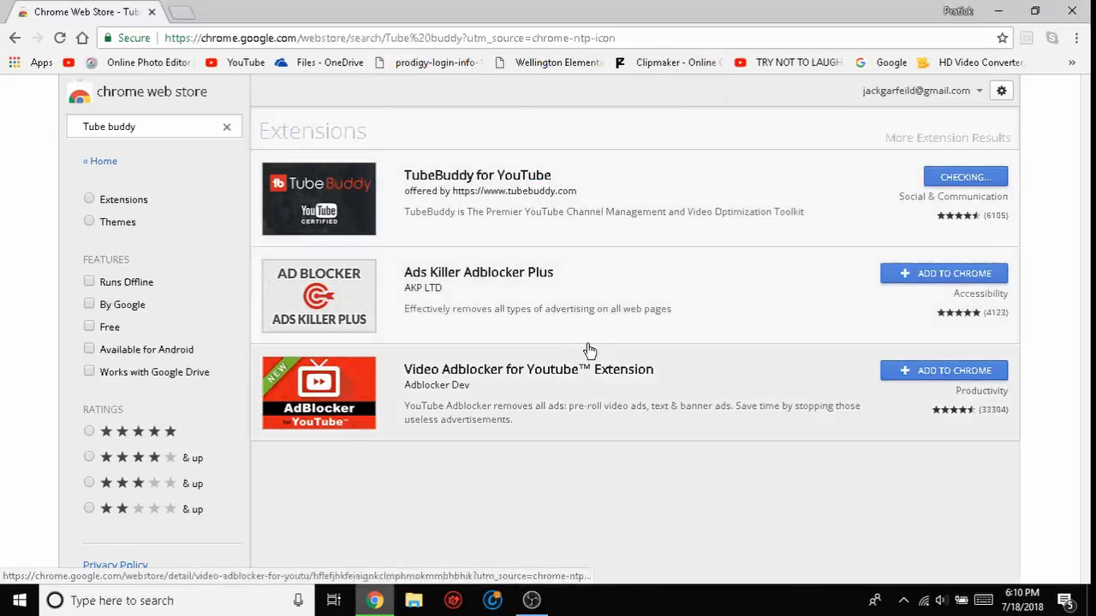
pyautogui.click(944, 273)
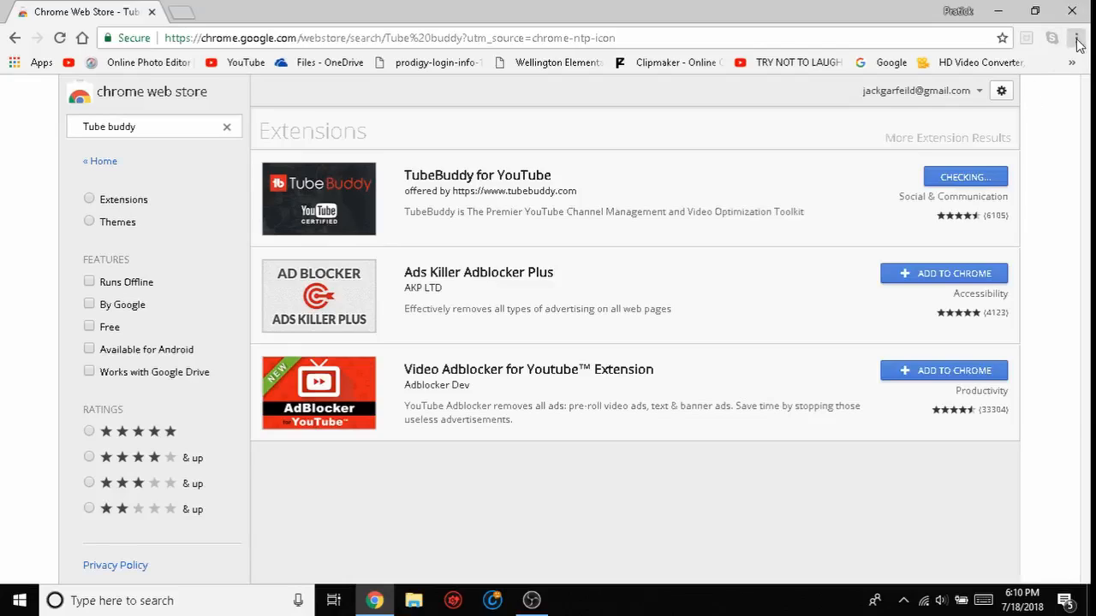
pyautogui.click(964, 176)
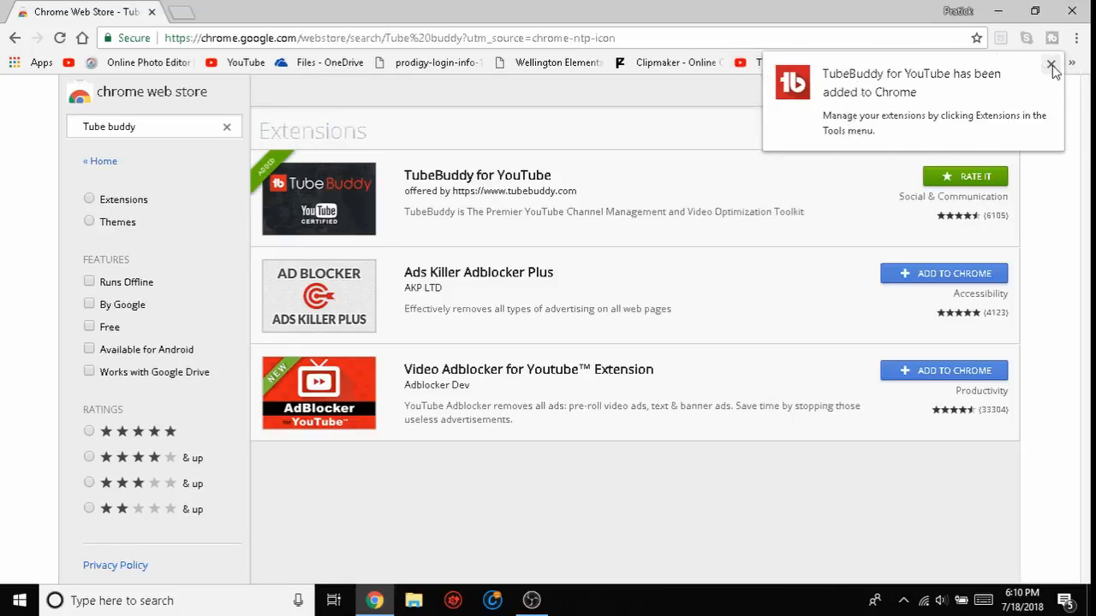
pyautogui.click(1052, 66)
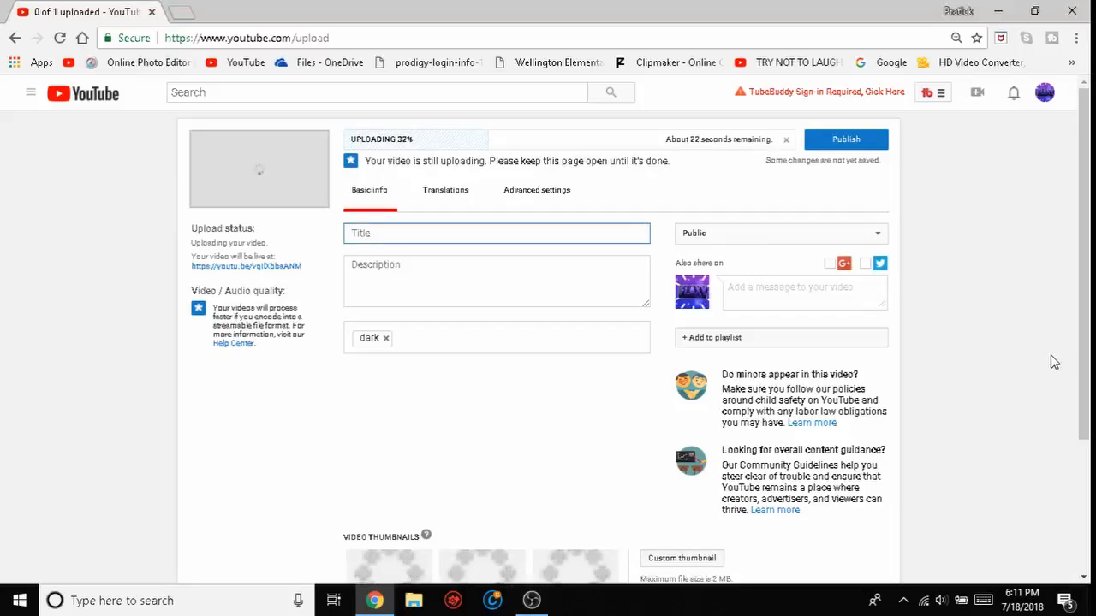
# Scroll the YouTube upload page and bring up TubeBuddy's sign-in panel
pyautogui.scroll(-3)
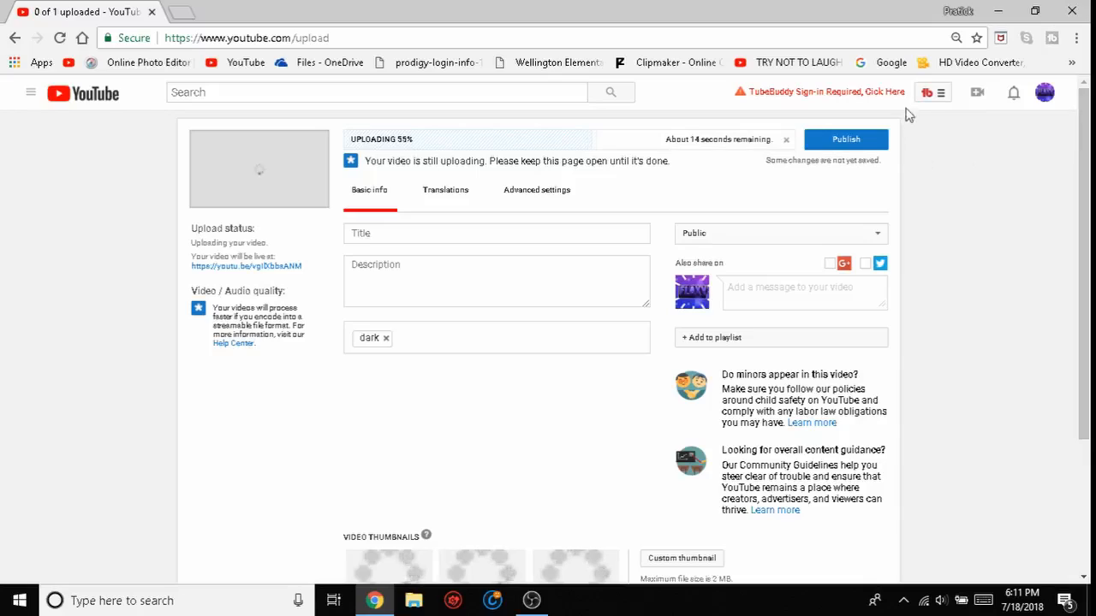
pyautogui.click(926, 92)
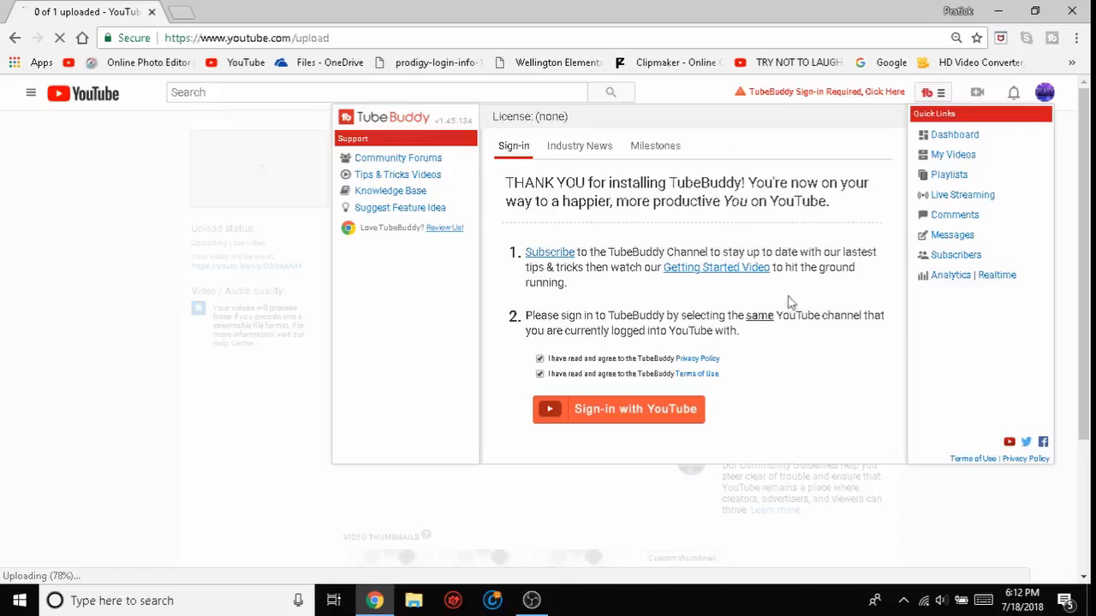
# Sign in to TubeBuddy with YouTube, close the Avast popup, and return to the upload page
pyautogui.click(618, 409)
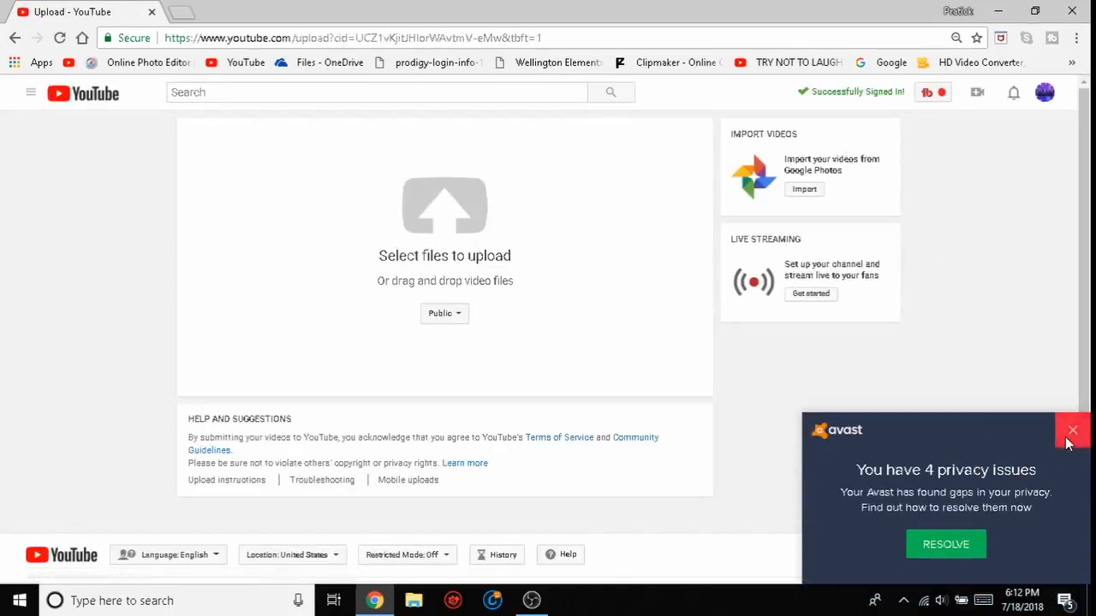
pyautogui.click(531, 600)
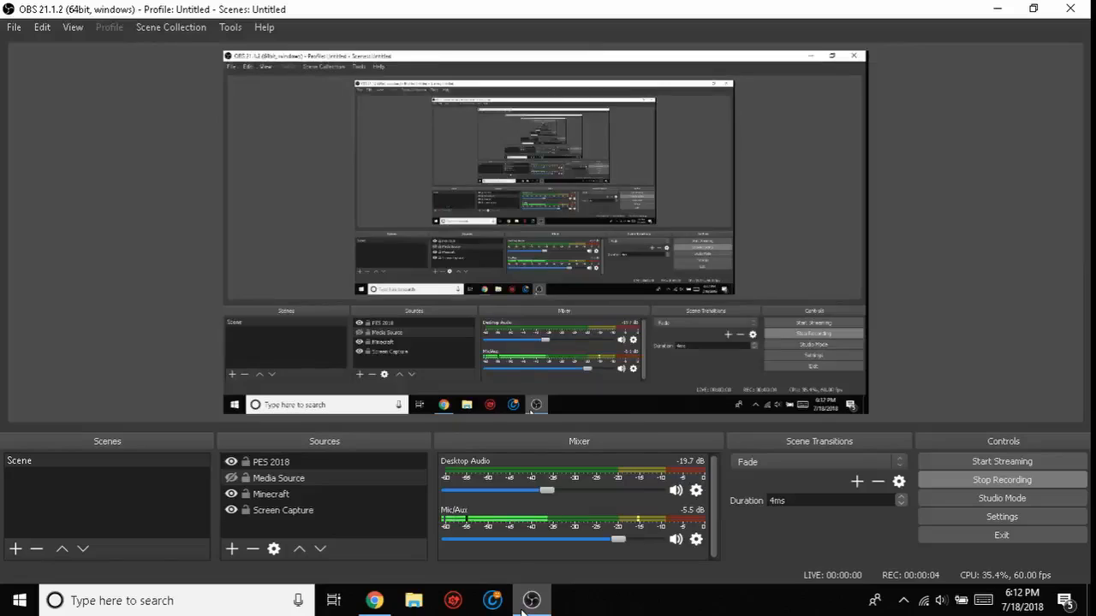
pyautogui.click(374, 600)
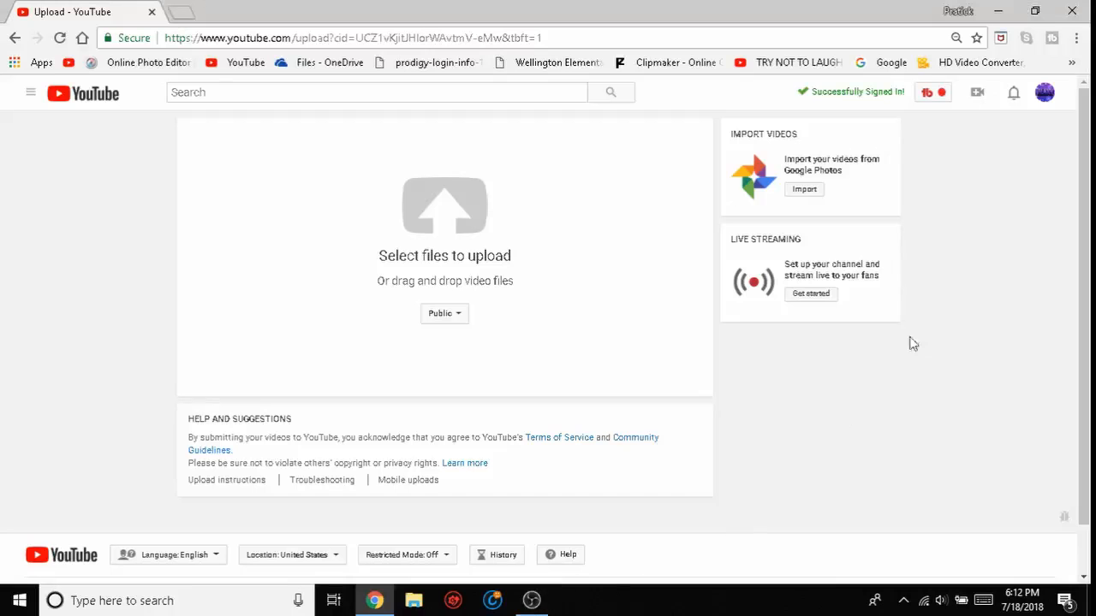
pyautogui.click(444, 214)
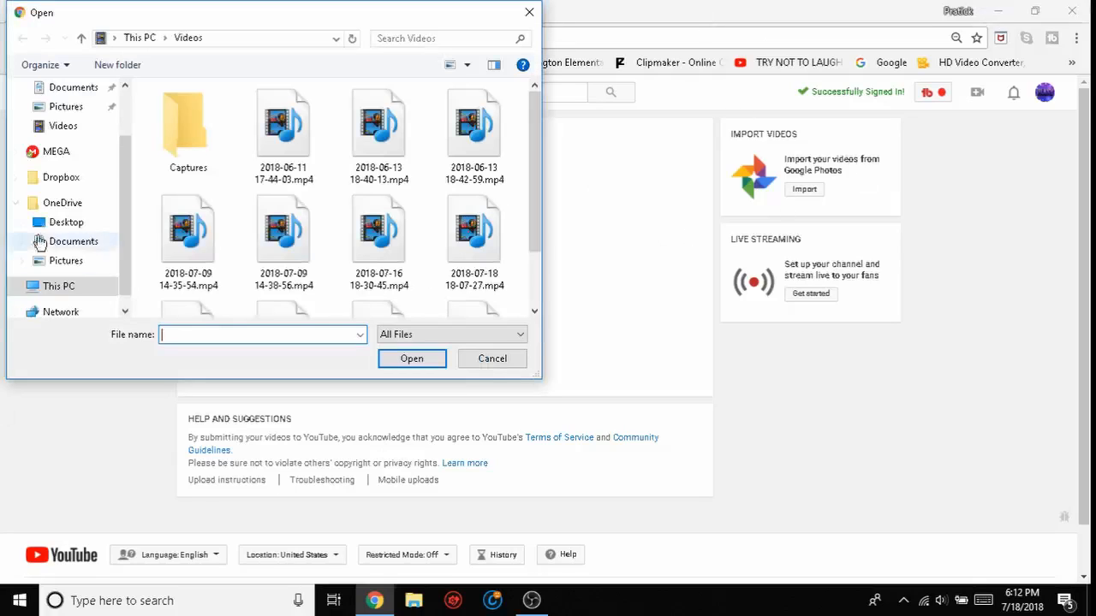
# Pick a recorded mp4 from the Videos folder to begin uploading
pyautogui.scroll(-3)
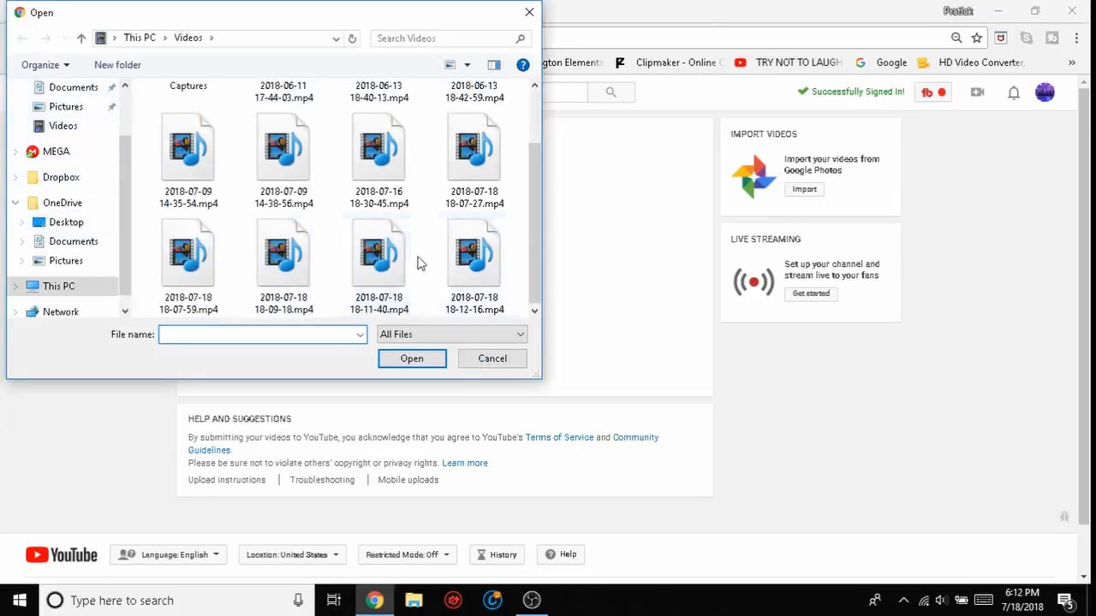
pyautogui.click(491, 358)
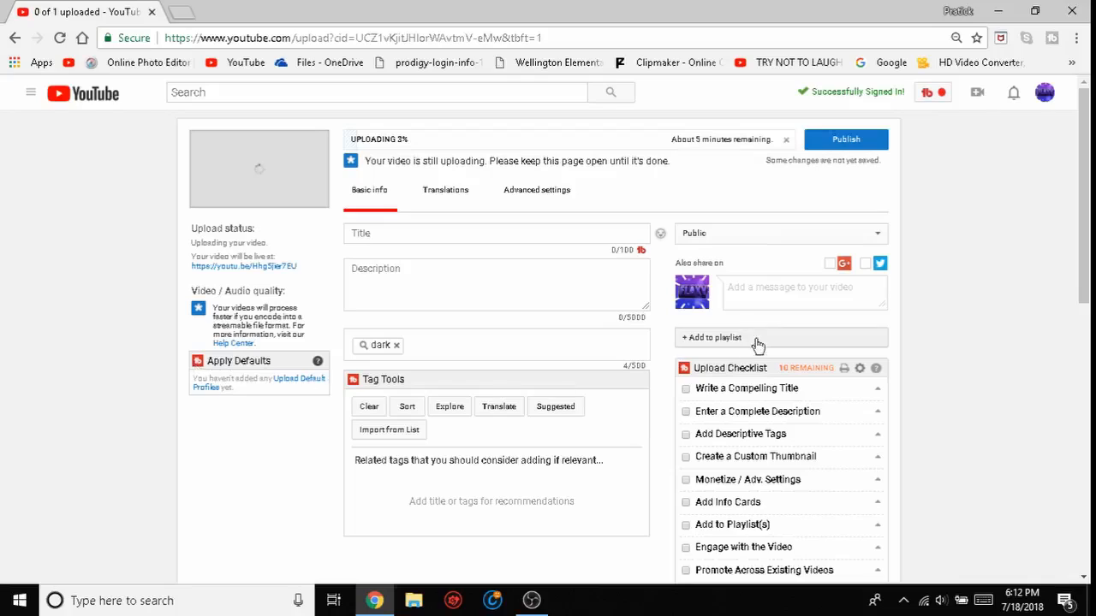
pyautogui.scroll(-3)
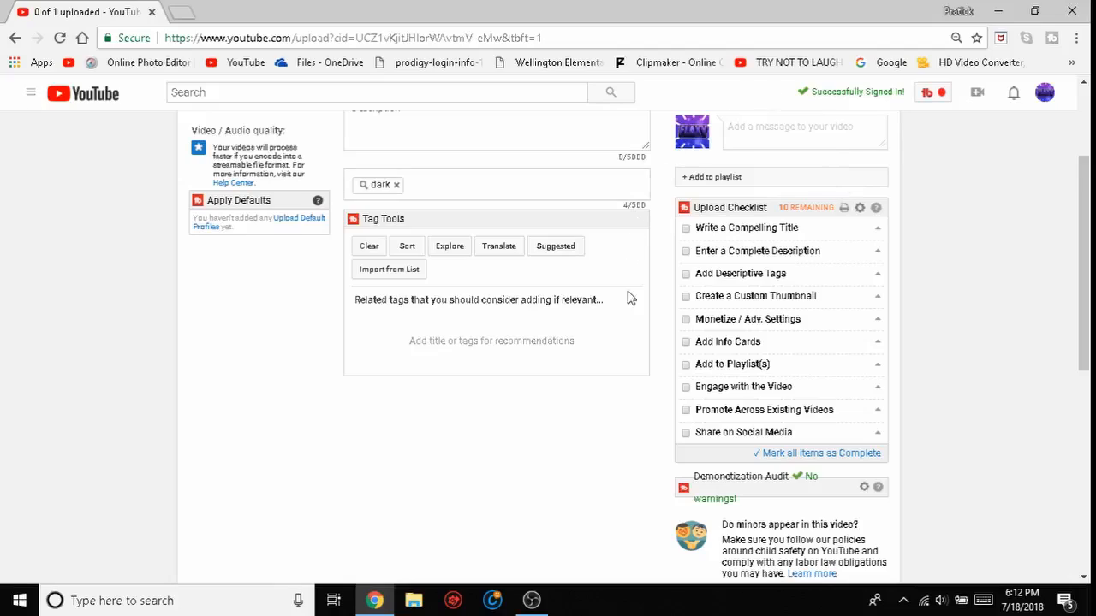
pyautogui.moveTo(1008, 284)
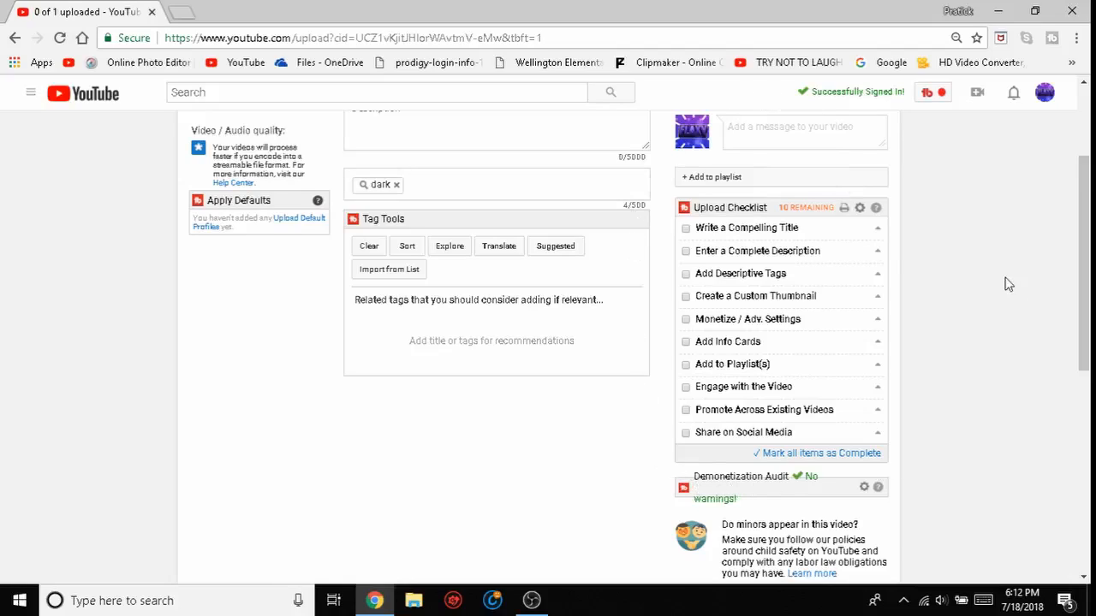
pyautogui.moveTo(1035, 266)
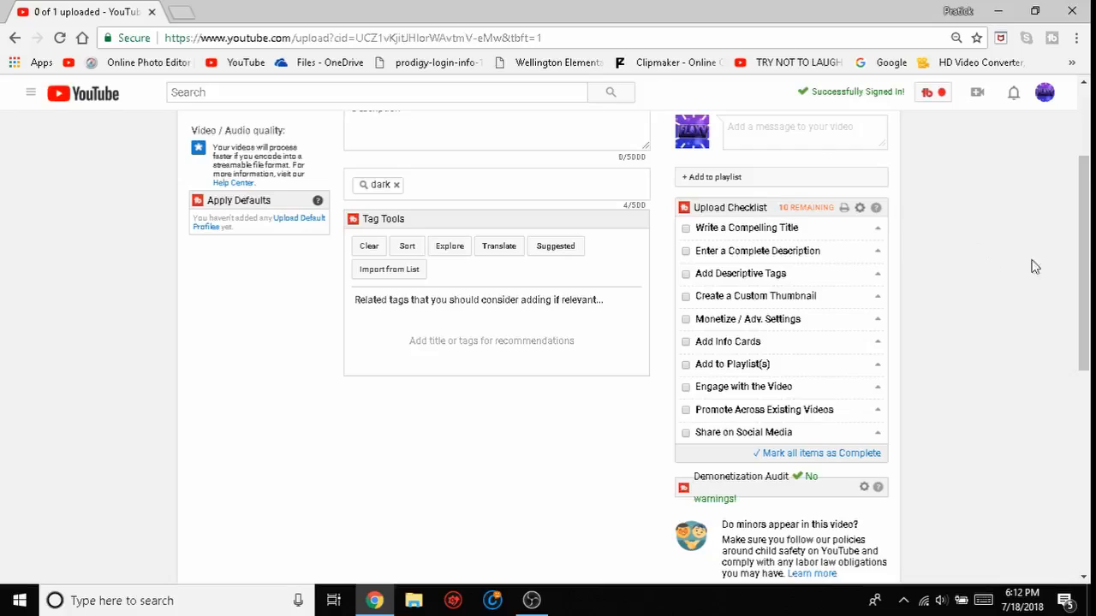
pyautogui.moveTo(738, 244)
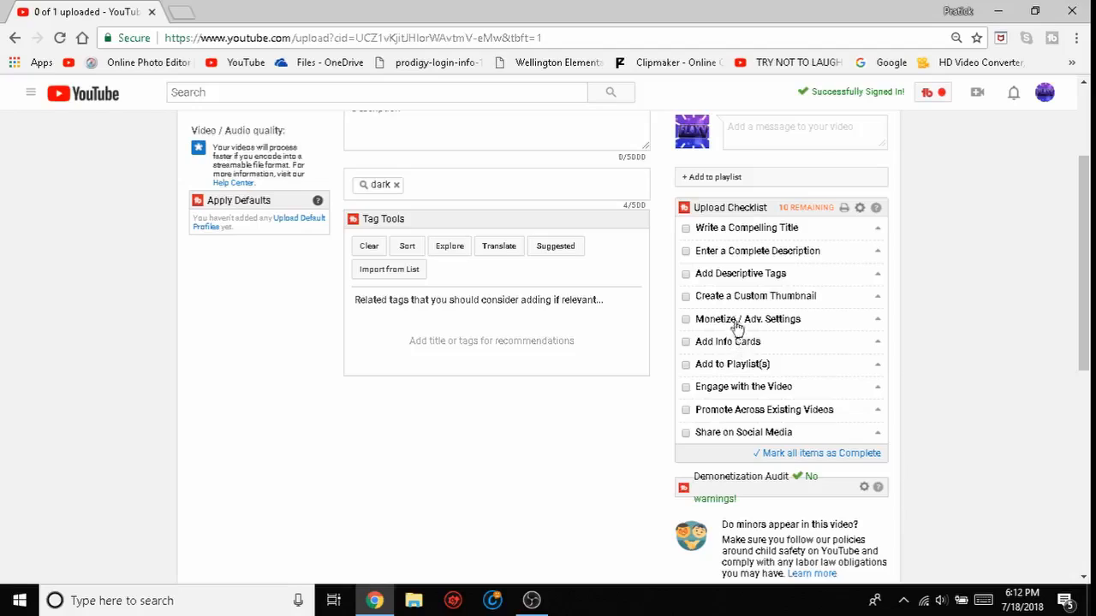
pyautogui.moveTo(694, 298)
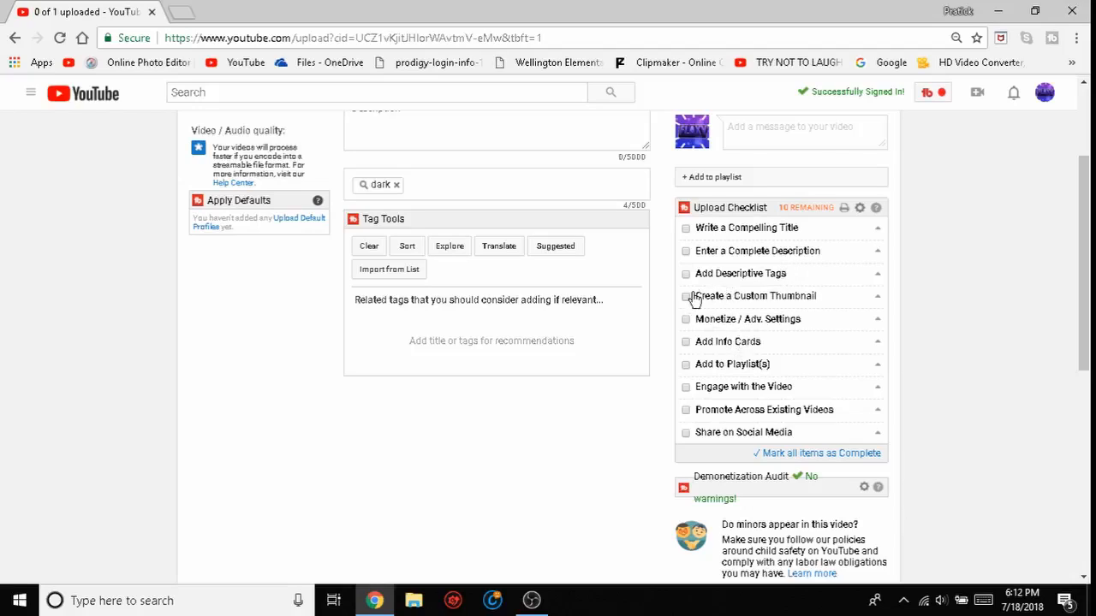
pyautogui.moveTo(723, 303)
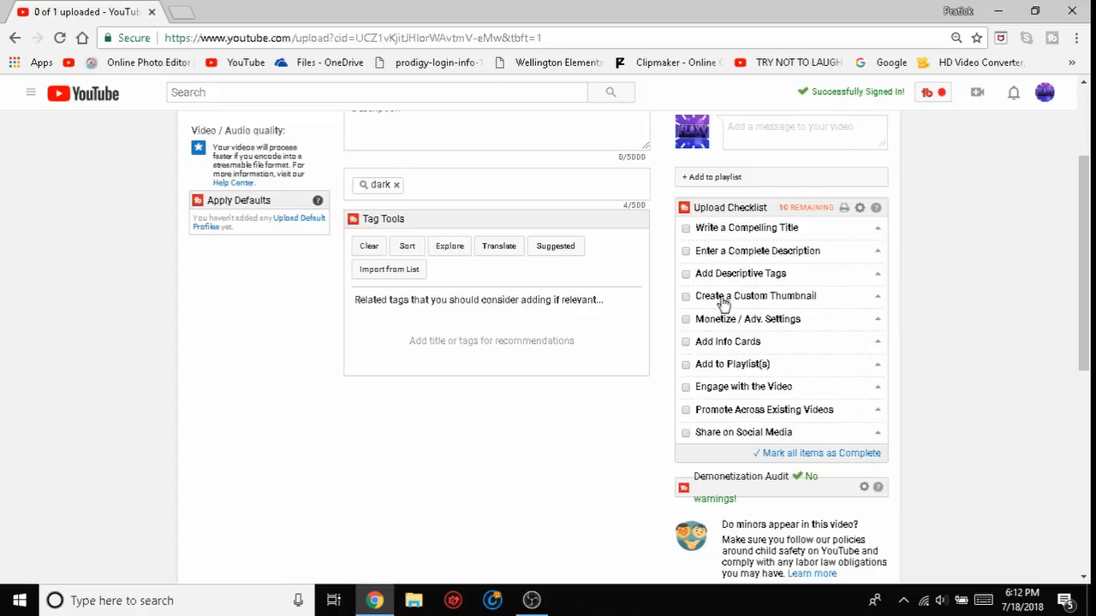
pyautogui.moveTo(638, 201)
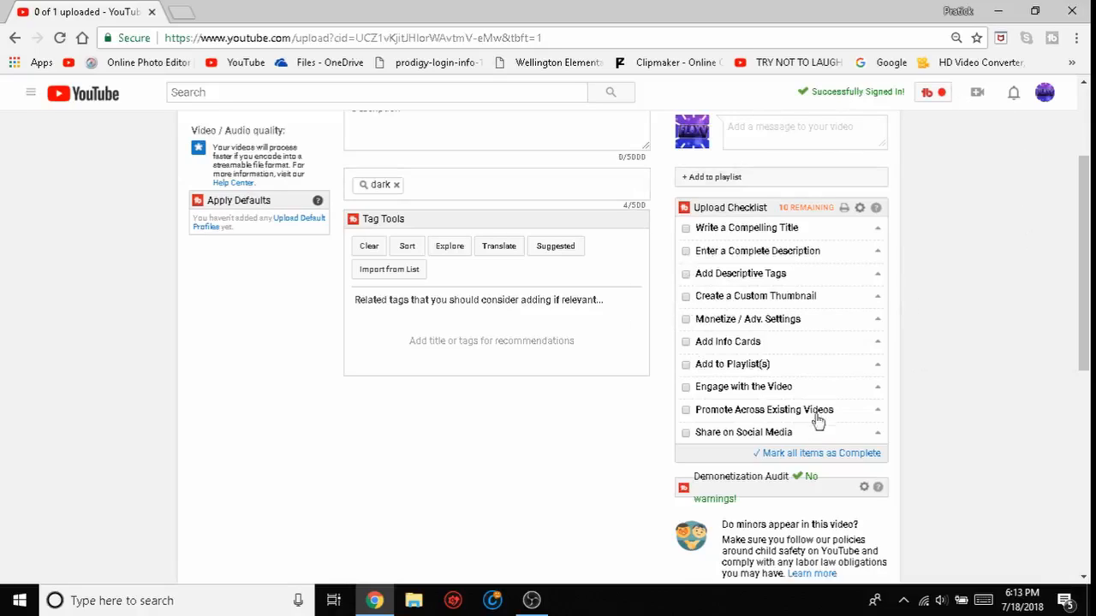
pyautogui.moveTo(757, 228)
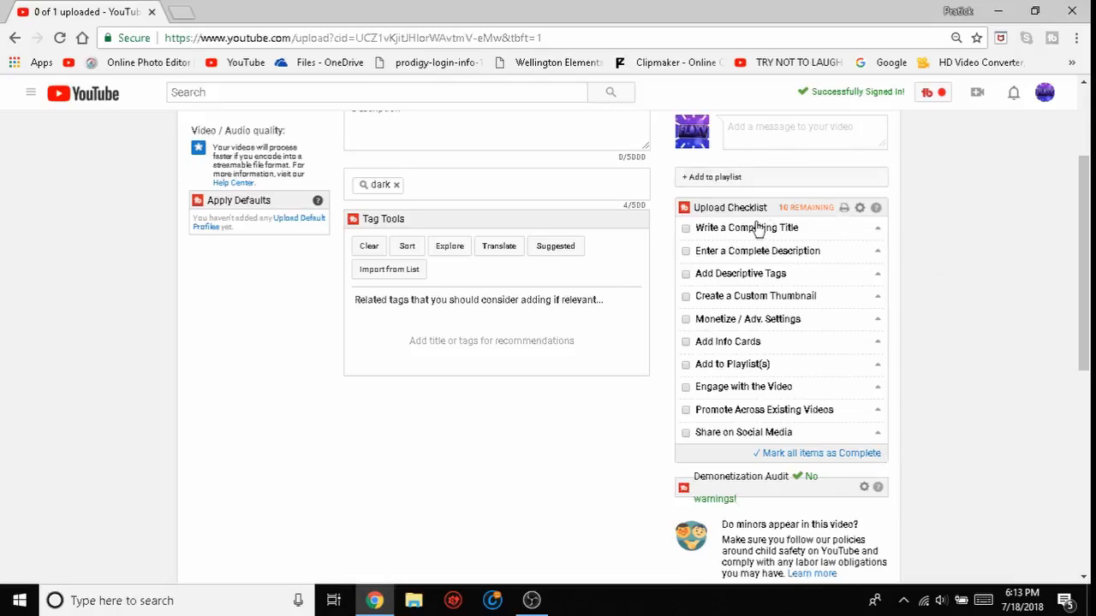
pyautogui.moveTo(759, 259)
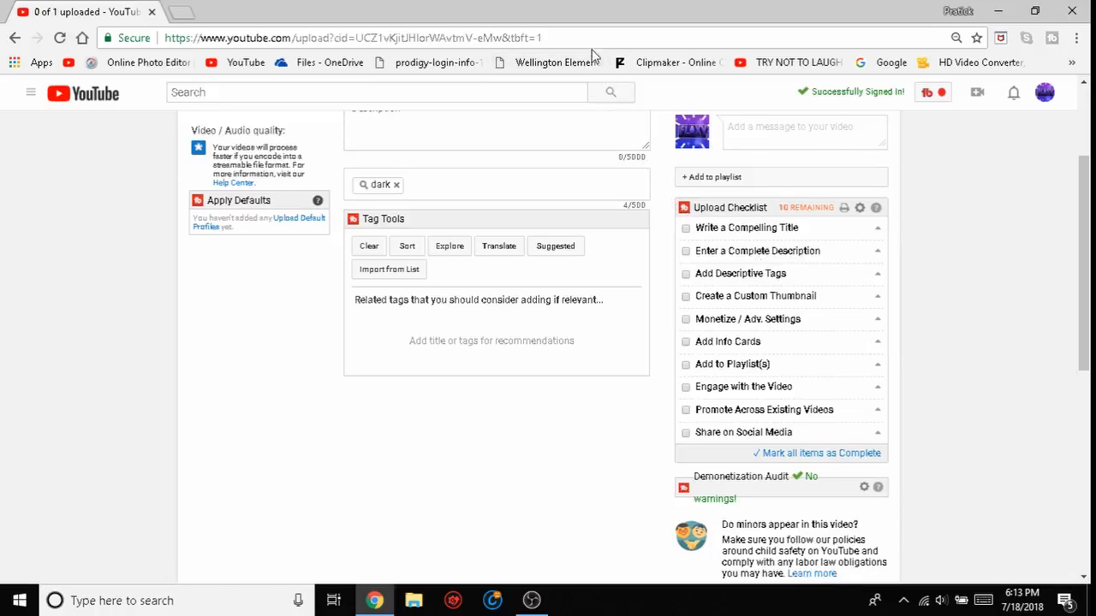
pyautogui.moveTo(852, 308)
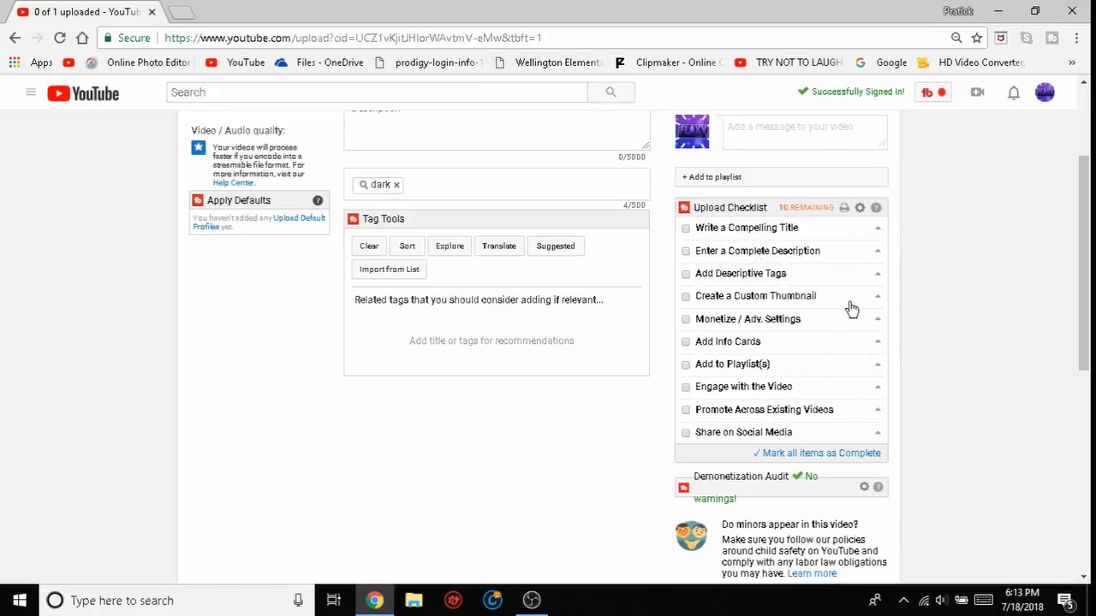
pyautogui.scroll(-3)
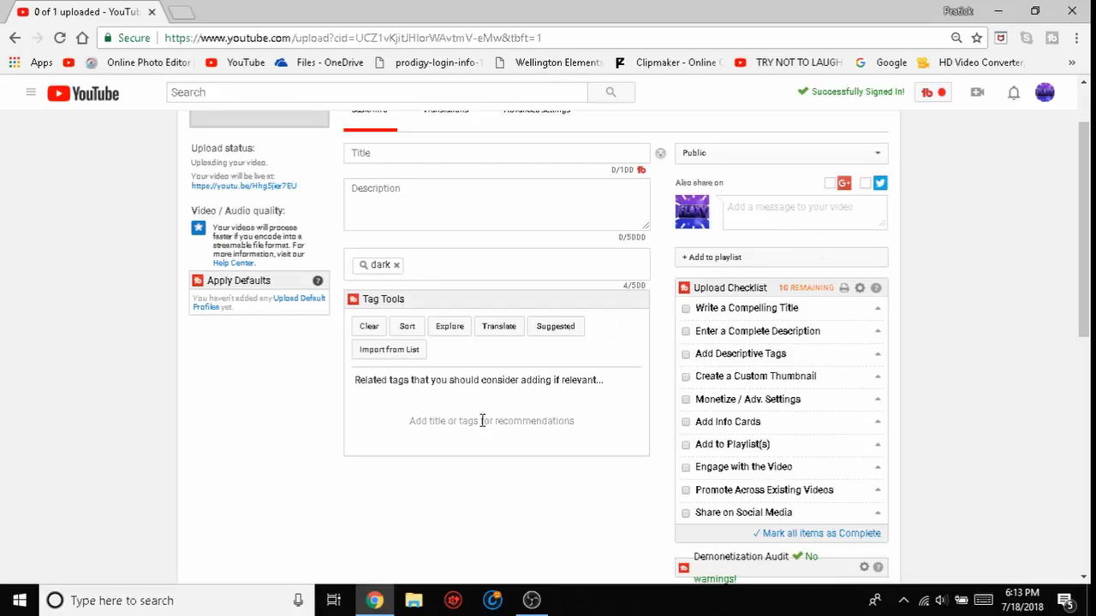
pyautogui.scroll(-3)
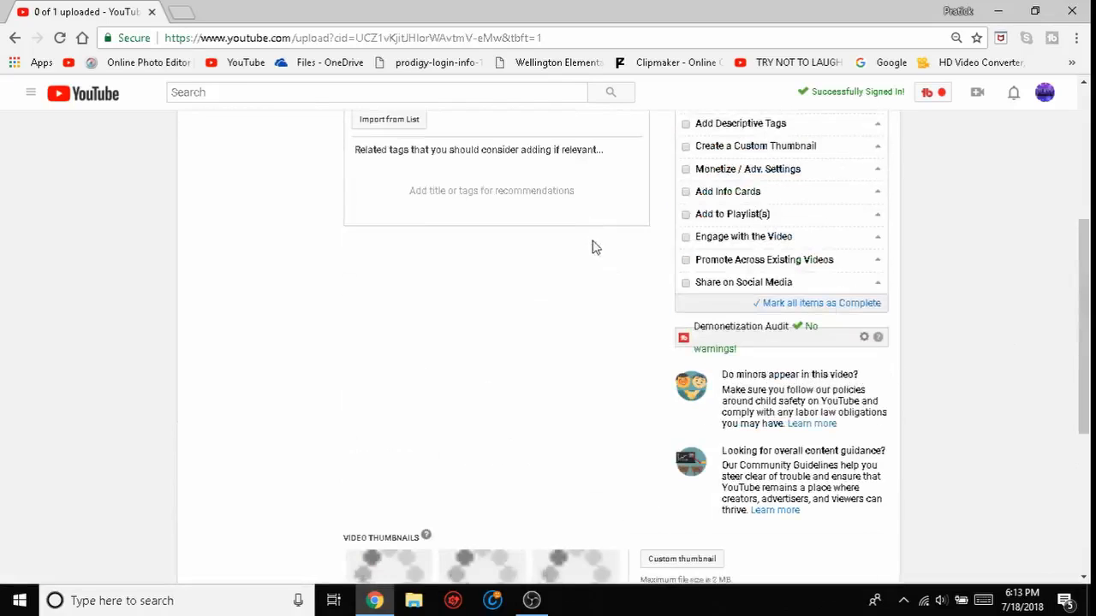
pyautogui.scroll(-3)
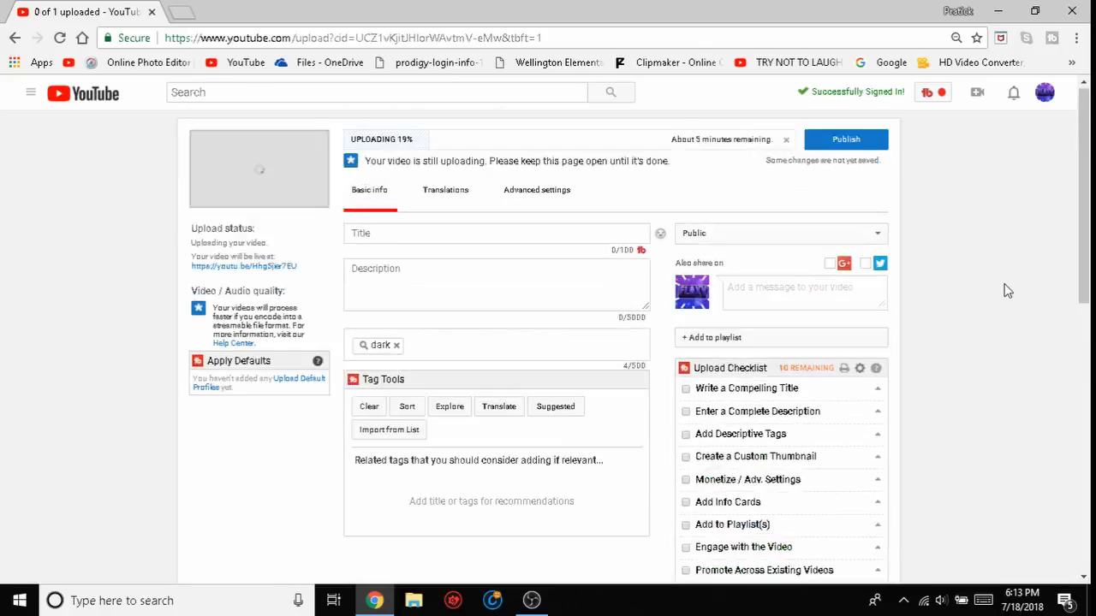
# Remove the 'dark' tag from the video's tags
pyautogui.rightClick(5, 357)
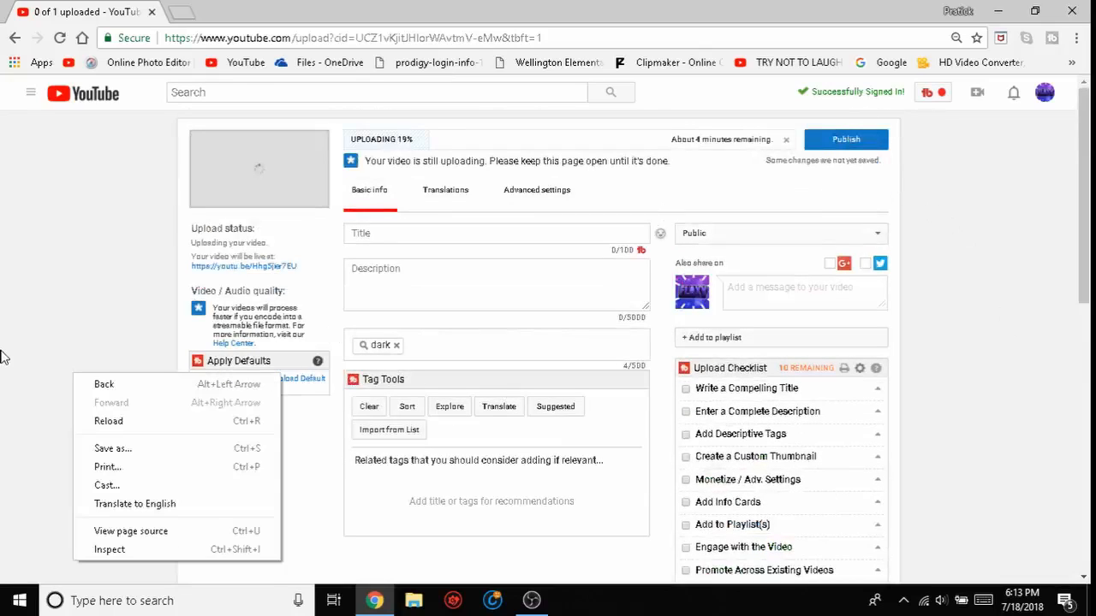
pyautogui.click(469, 233)
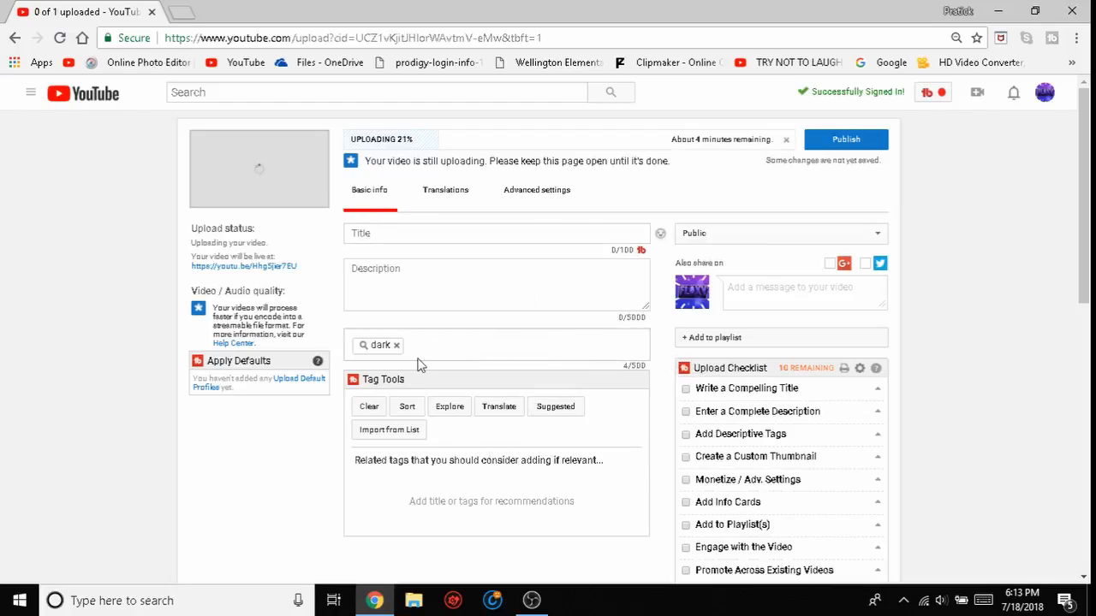
pyautogui.click(396, 344)
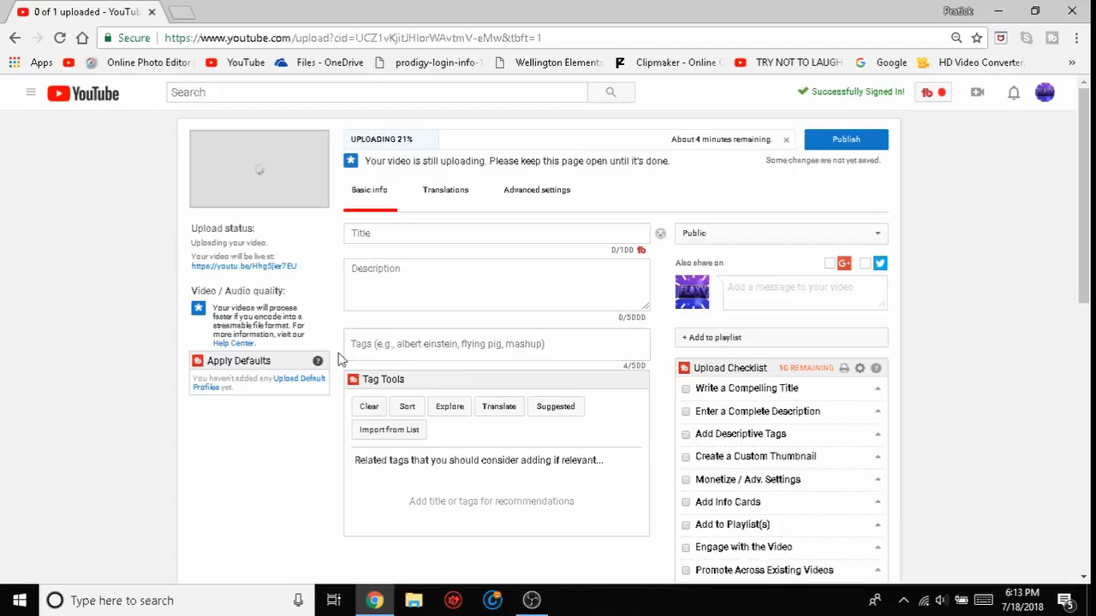
pyautogui.moveTo(509, 401)
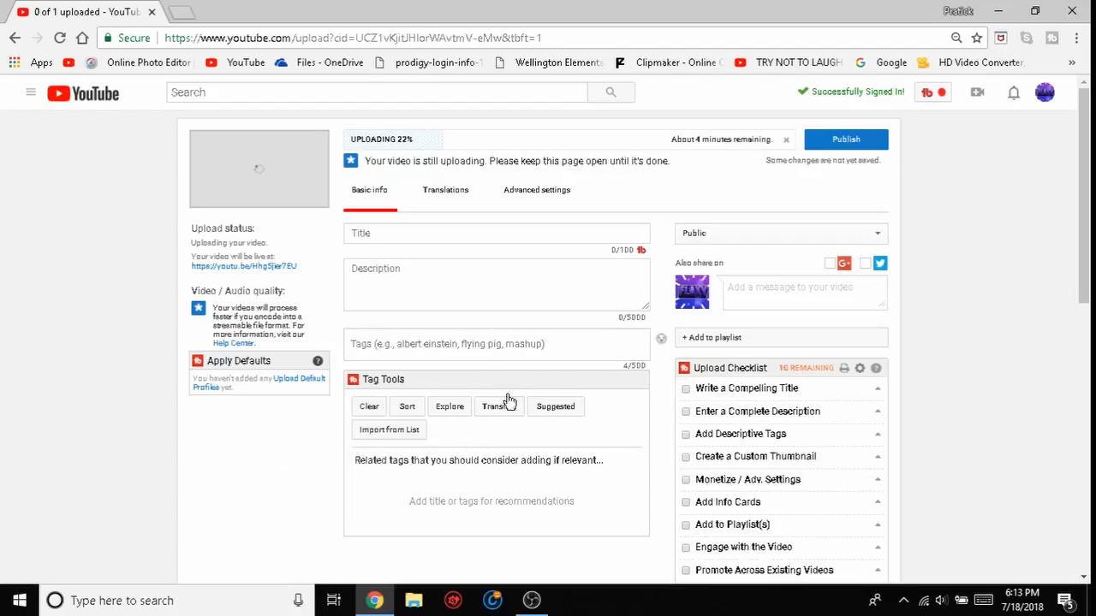
pyautogui.scroll(-3)
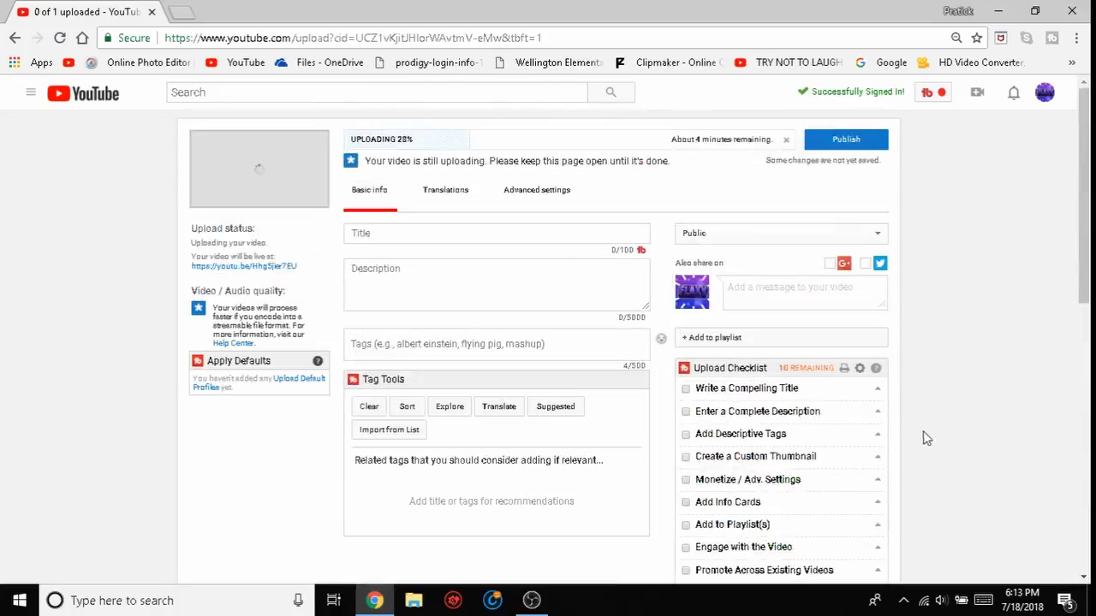
pyautogui.moveTo(786, 139)
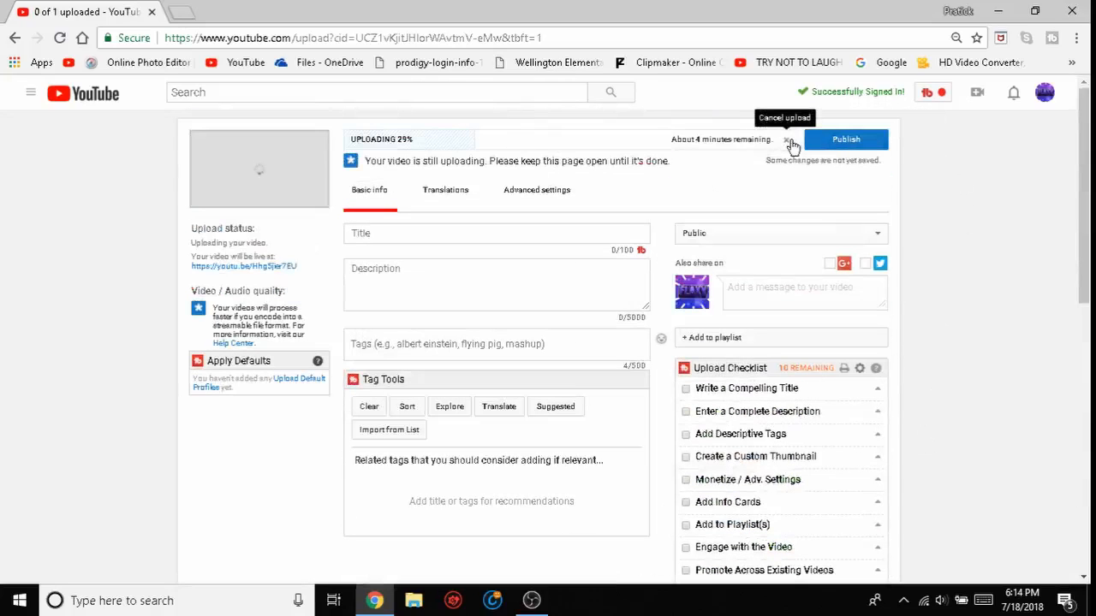
# Cancel the video upload and close the Chrome window
pyautogui.click(786, 139)
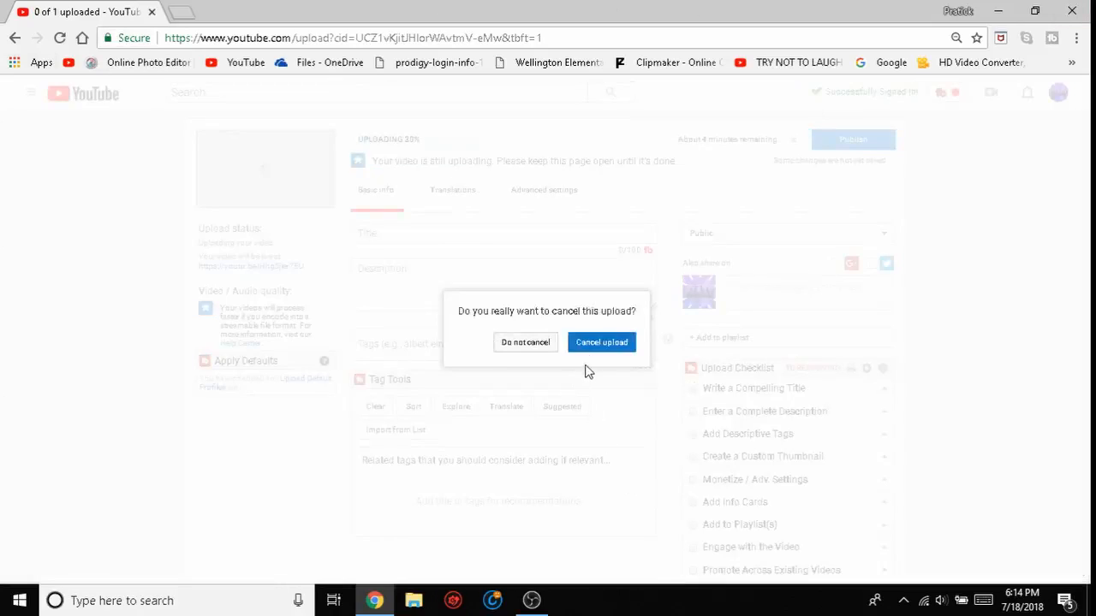
pyautogui.click(601, 342)
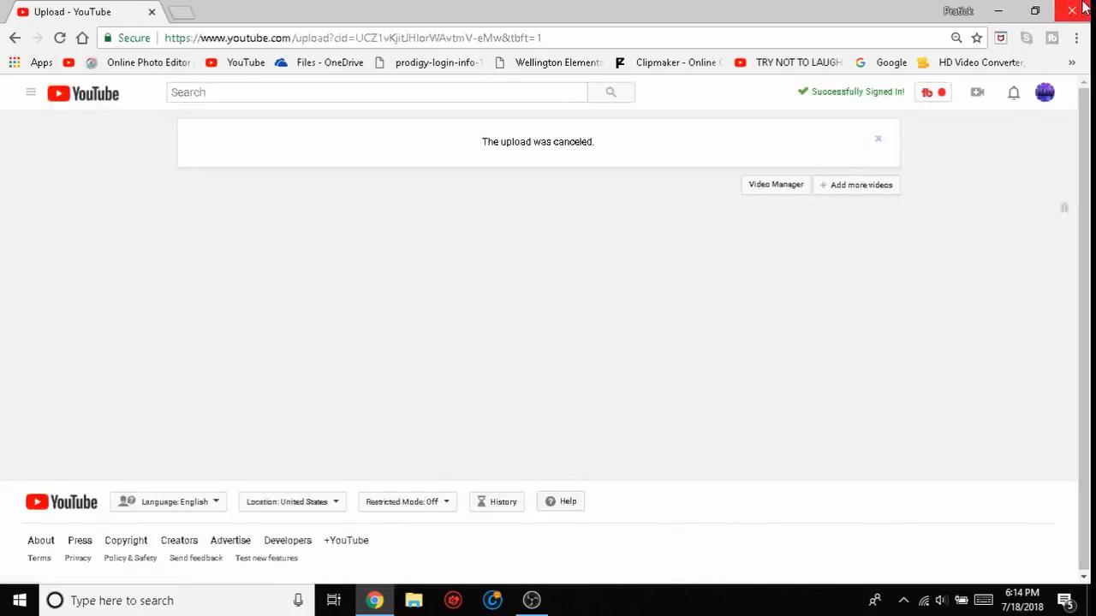
pyautogui.click(1071, 10)
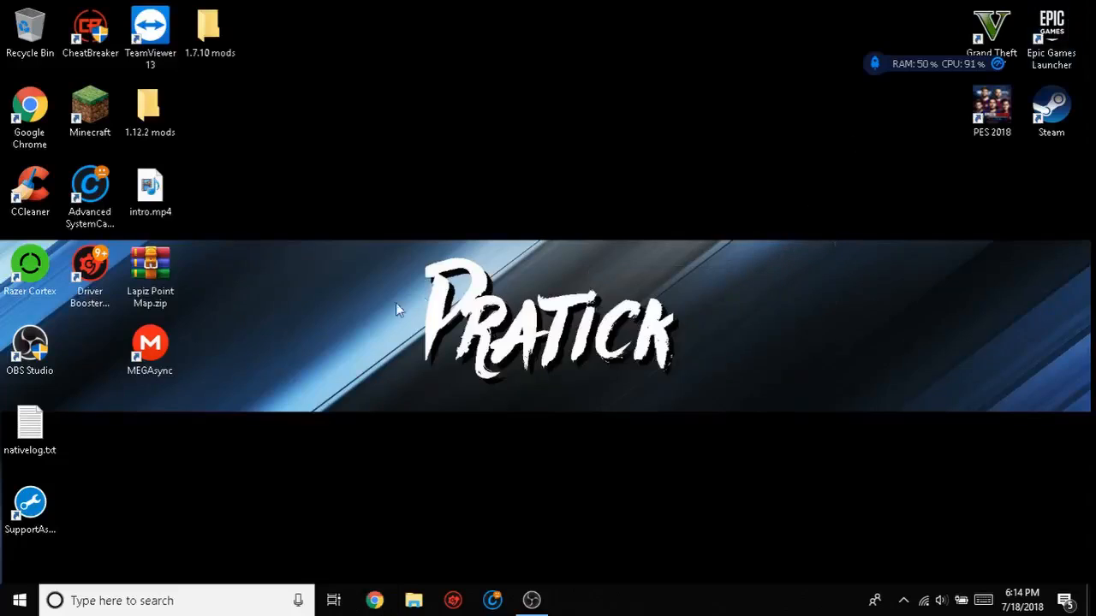